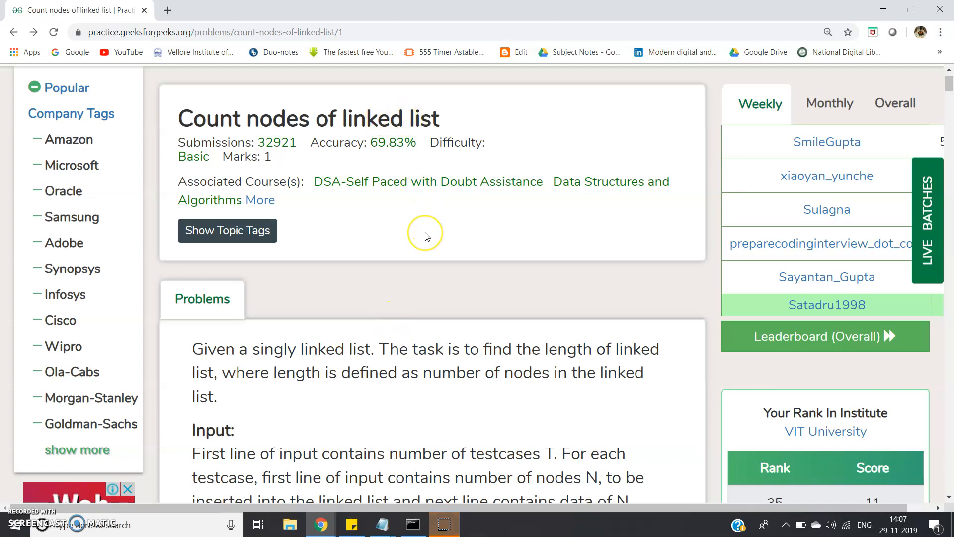
Scroll through the problem description and its examples.
scroll(up, 3)
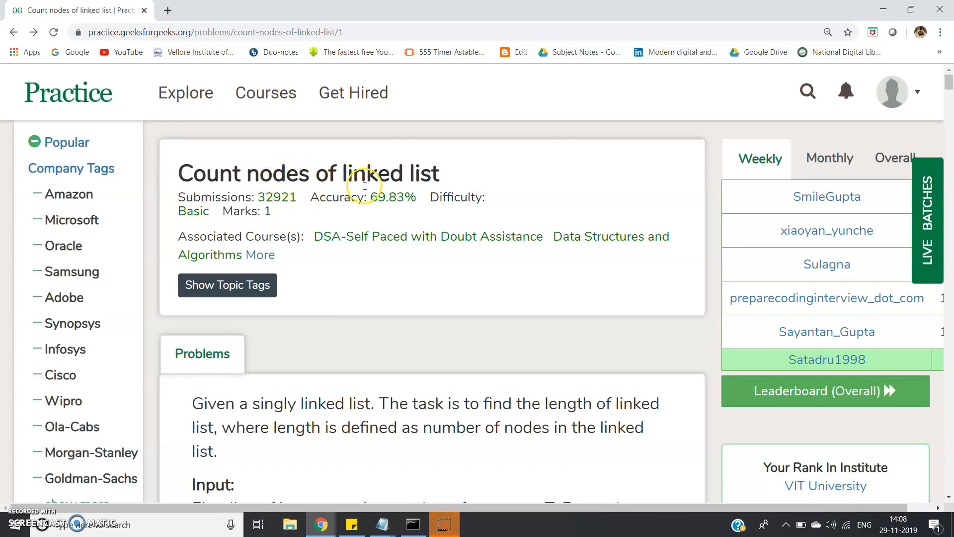
mouse_move(361, 219)
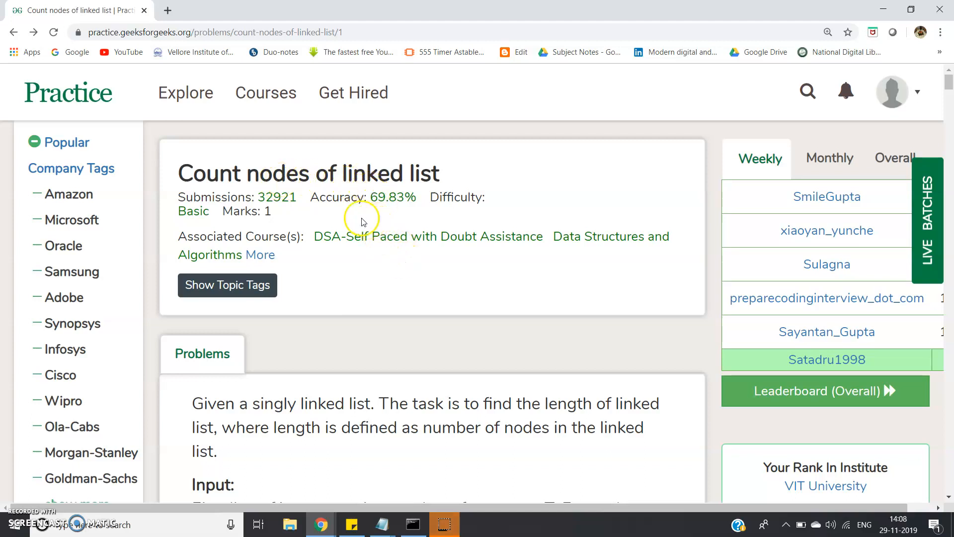
mouse_move(242, 68)
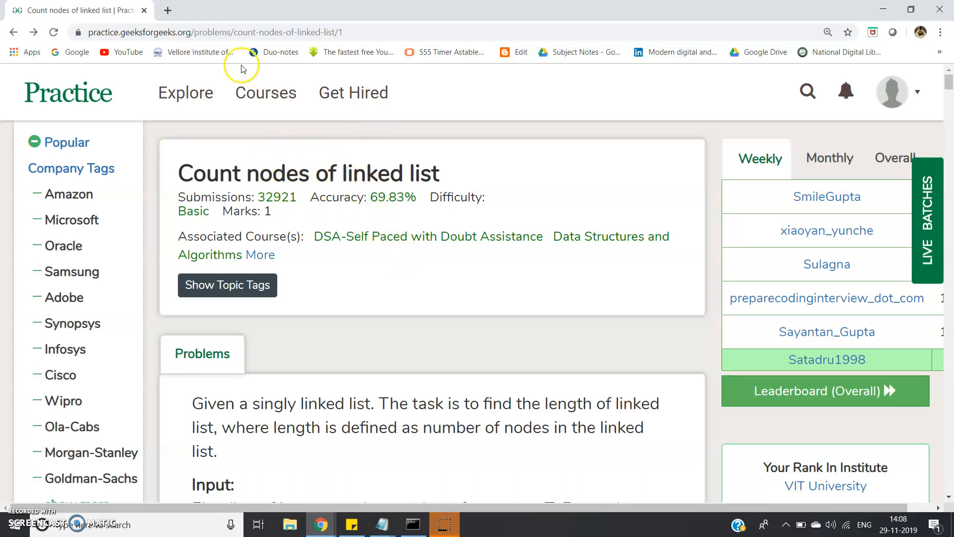
scroll(down, 3)
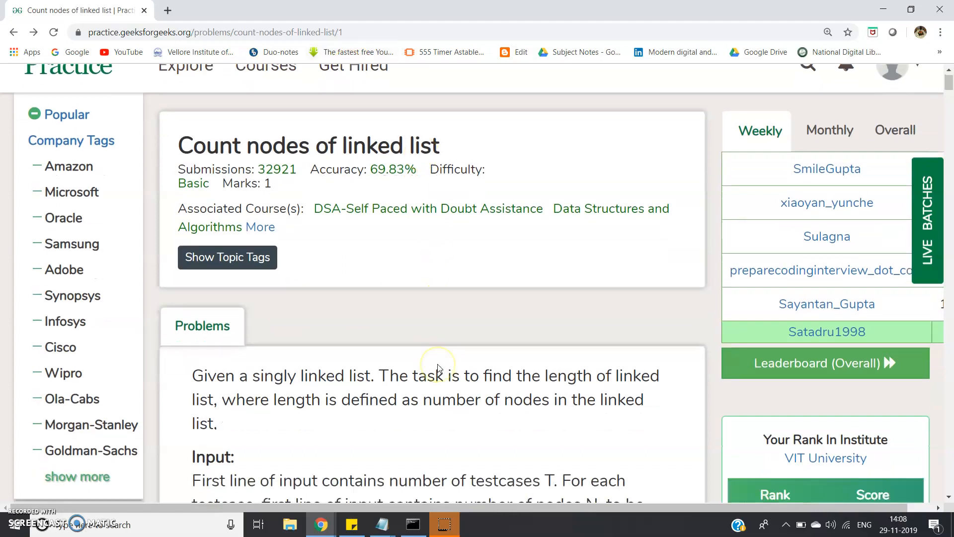
scroll(down, 3)
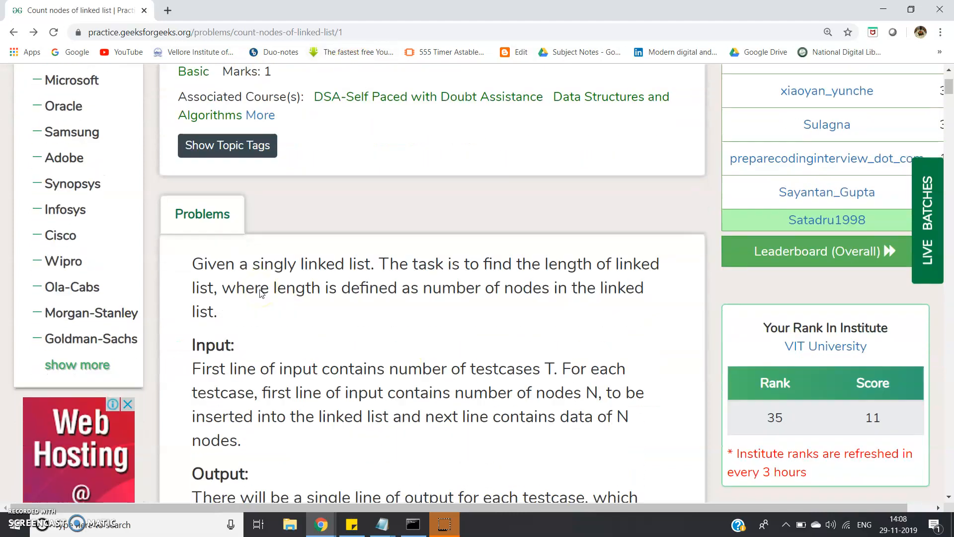
mouse_move(451, 296)
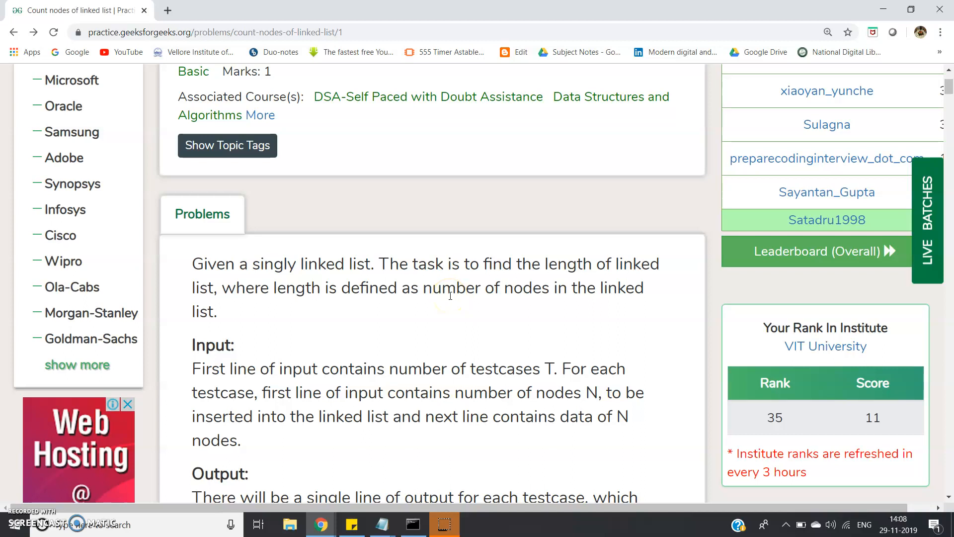
scroll(down, 3)
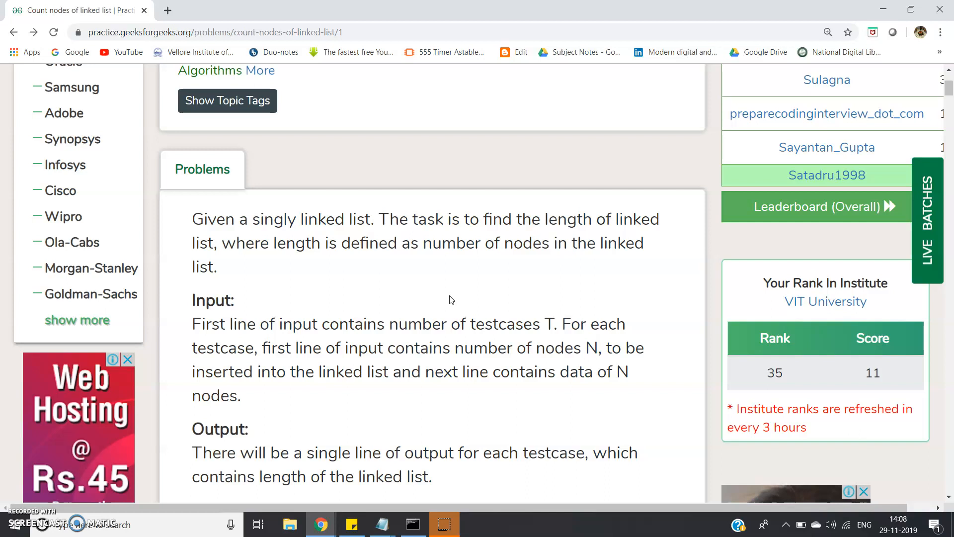
scroll(down, 3)
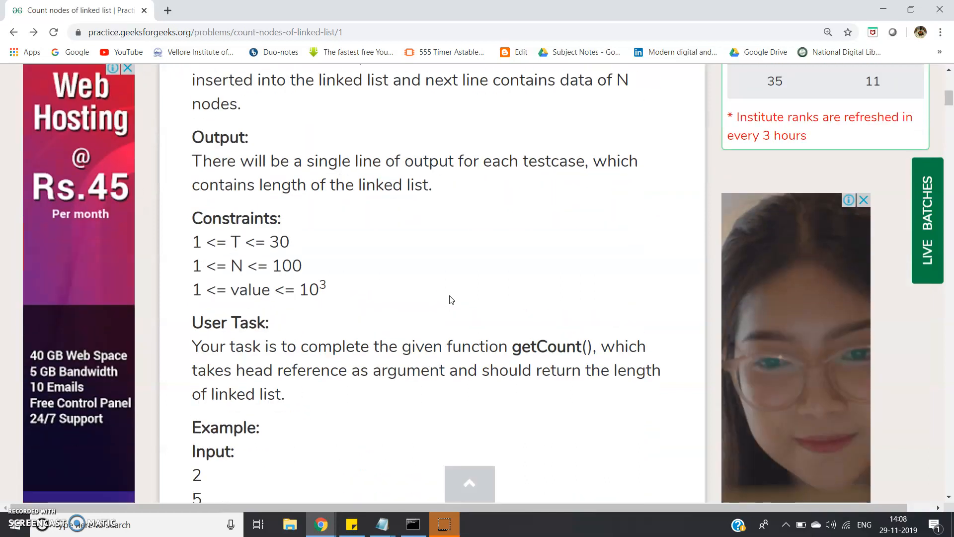
scroll(down, 3)
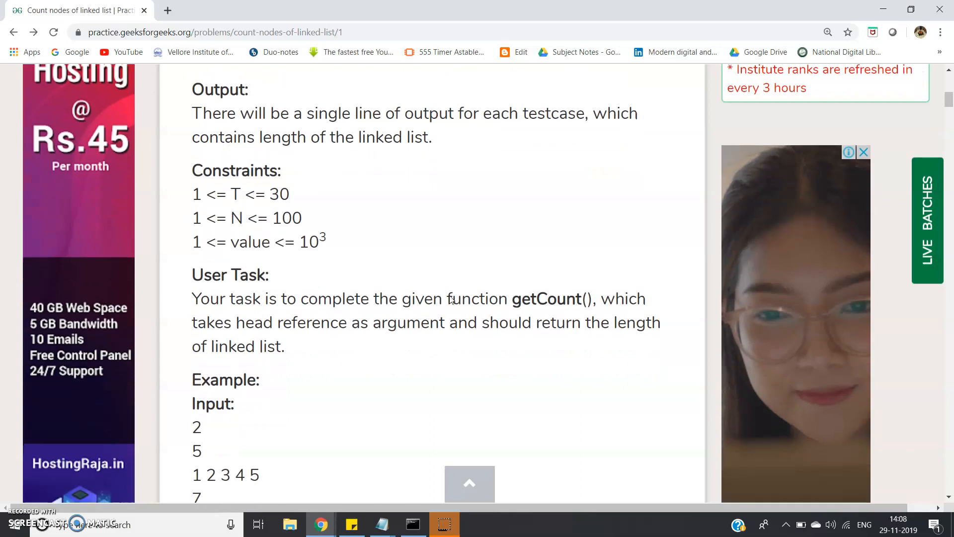
scroll(up, 3)
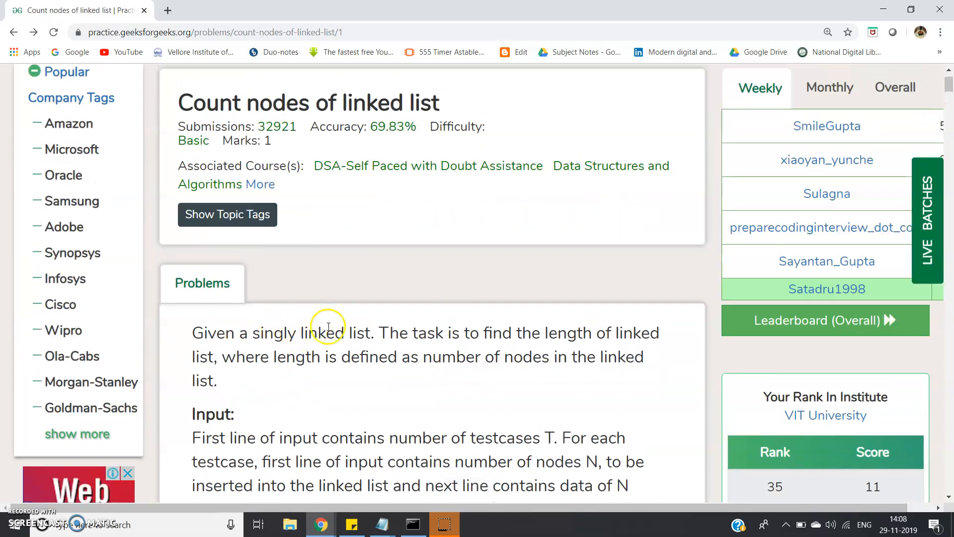
mouse_move(424, 345)
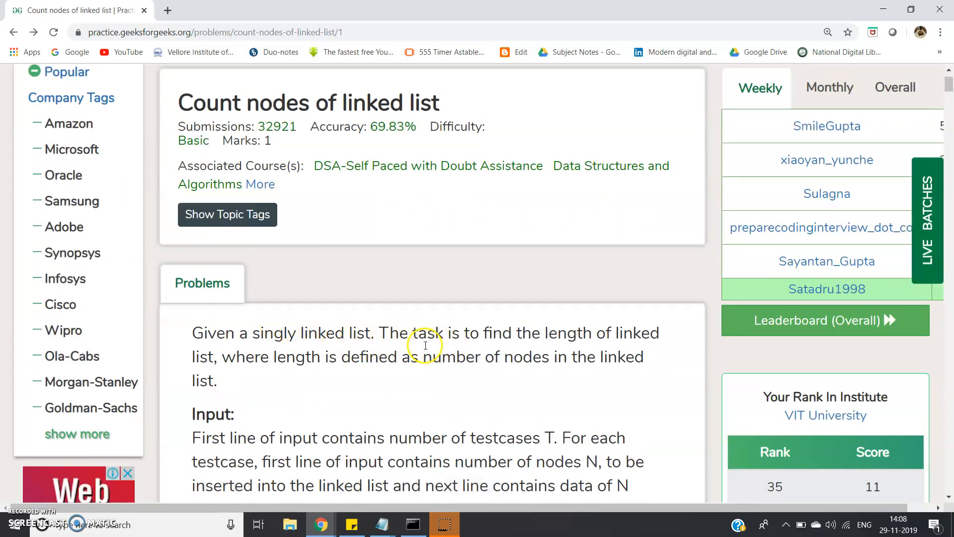
mouse_move(299, 359)
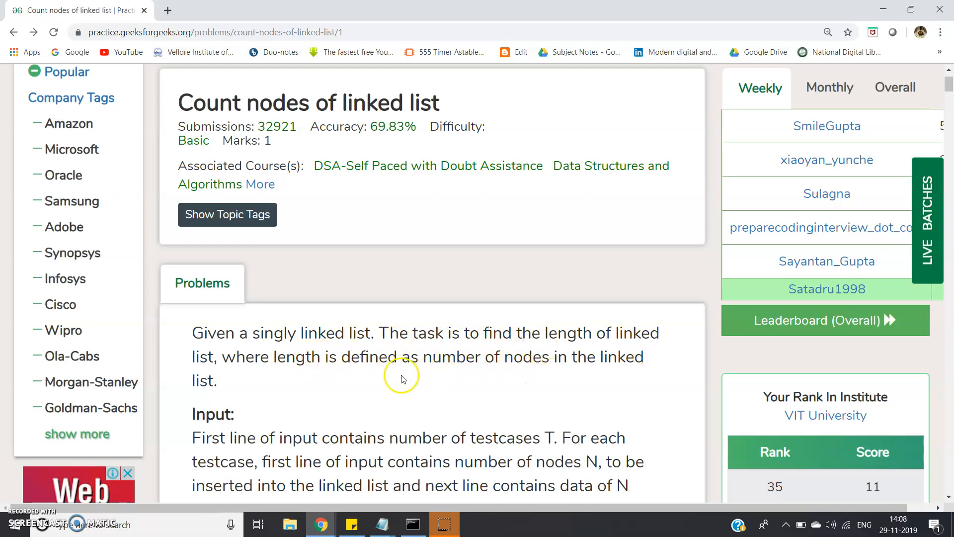
scroll(down, 3)
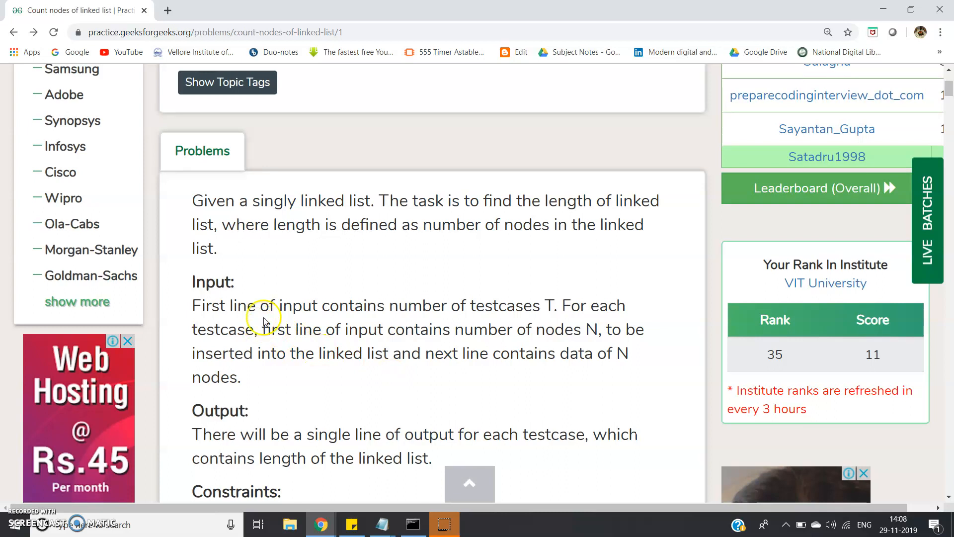
scroll(down, 3)
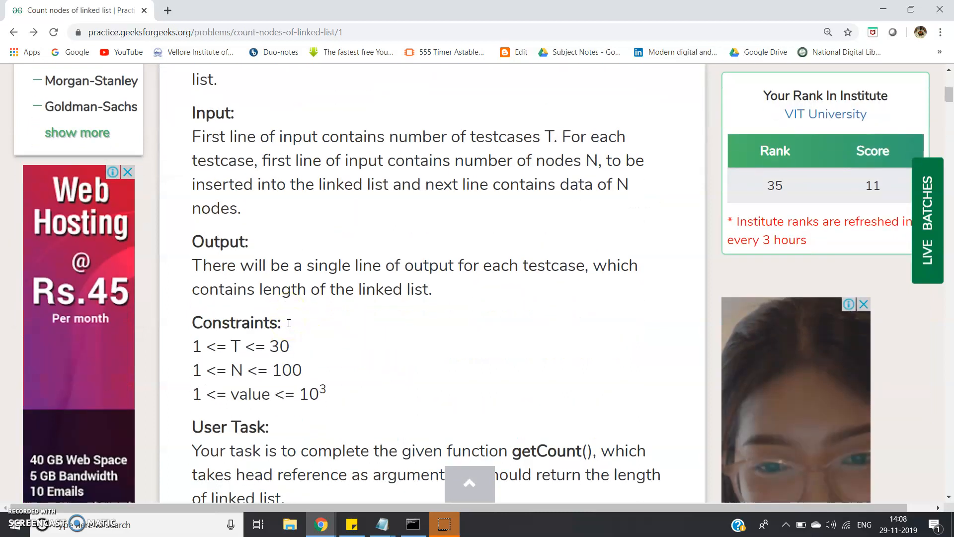
scroll(down, 3)
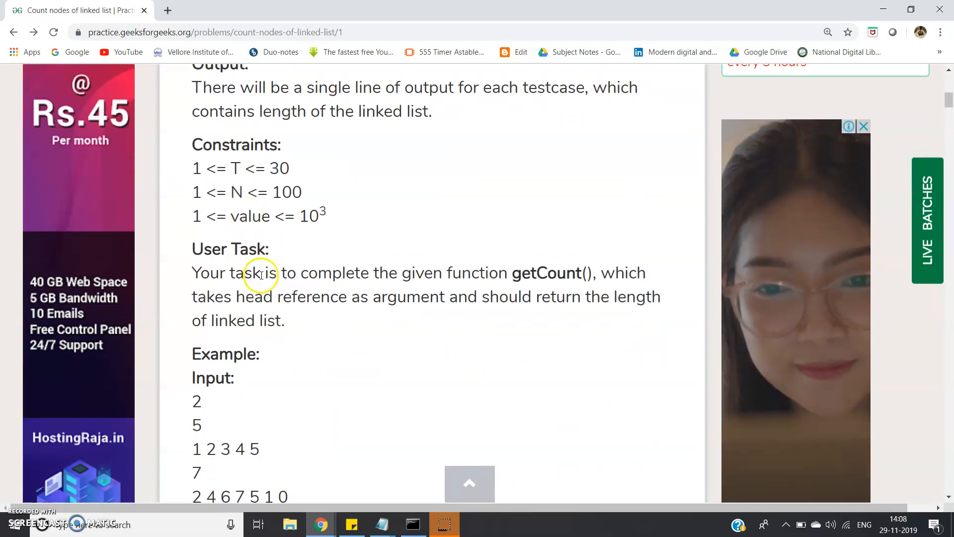
scroll(down, 3)
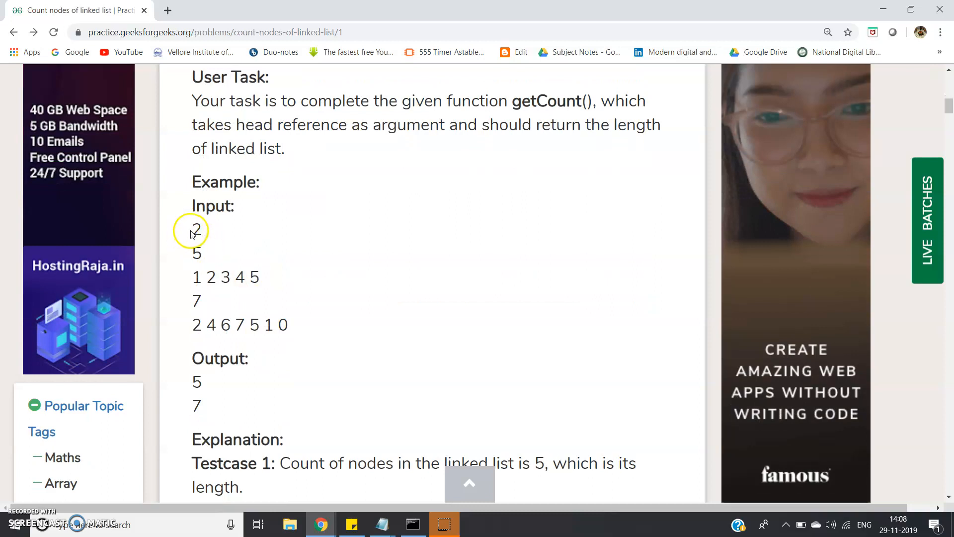
Highlight the example's test-case count 2 and its node lists, then clear the marks.
double_click(196, 230)
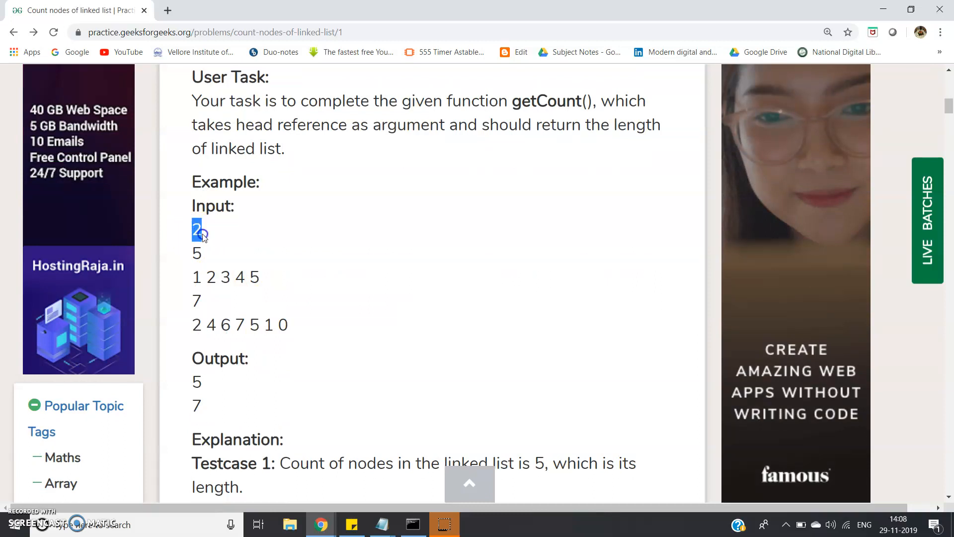
click(196, 229)
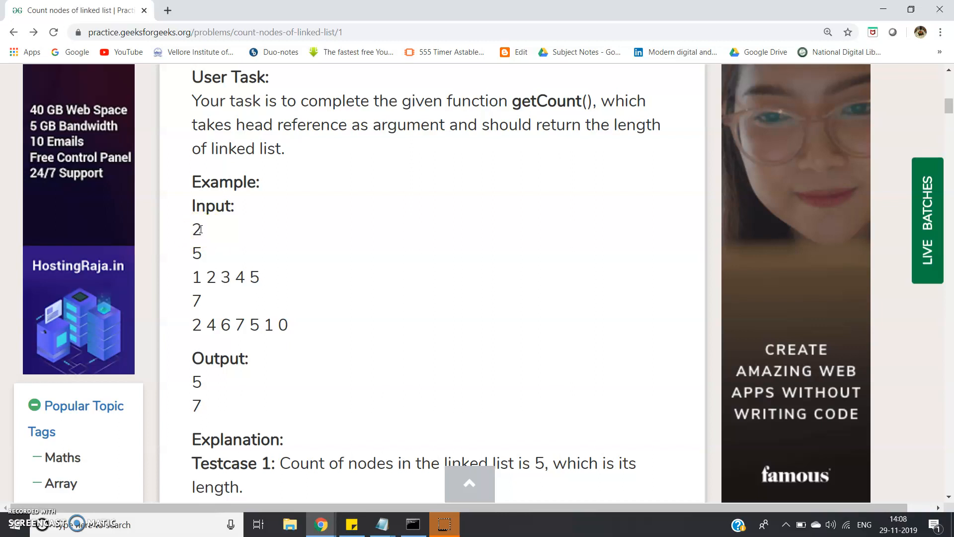
double_click(196, 252)
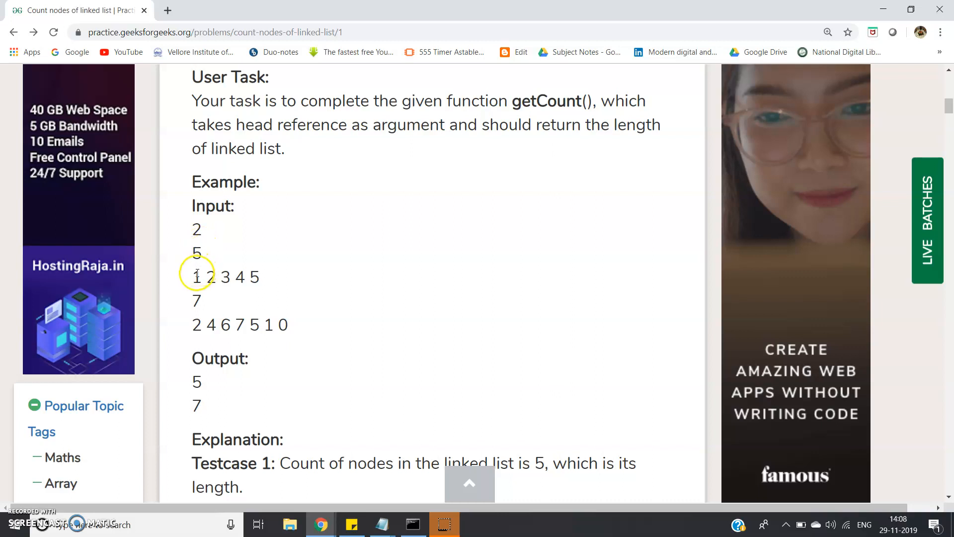
mouse_move(206, 303)
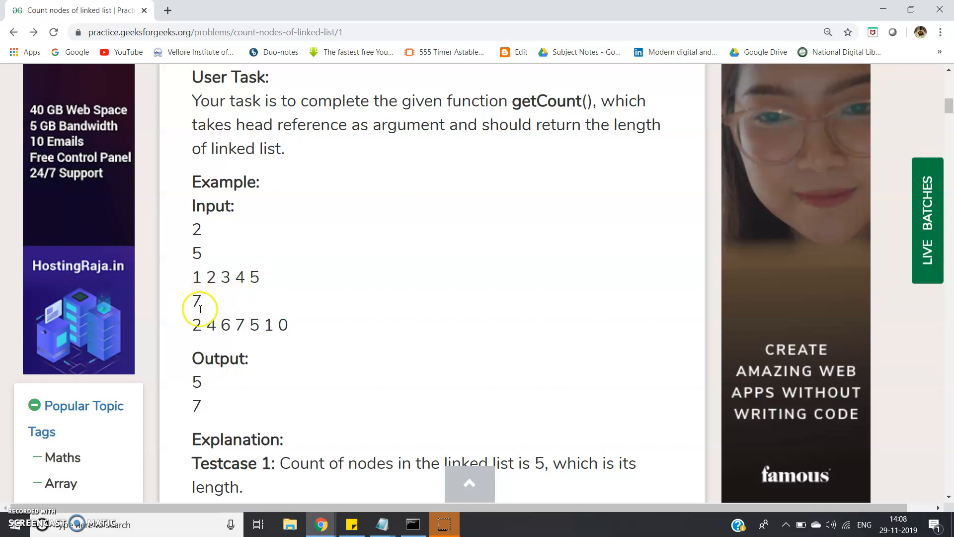
mouse_move(298, 327)
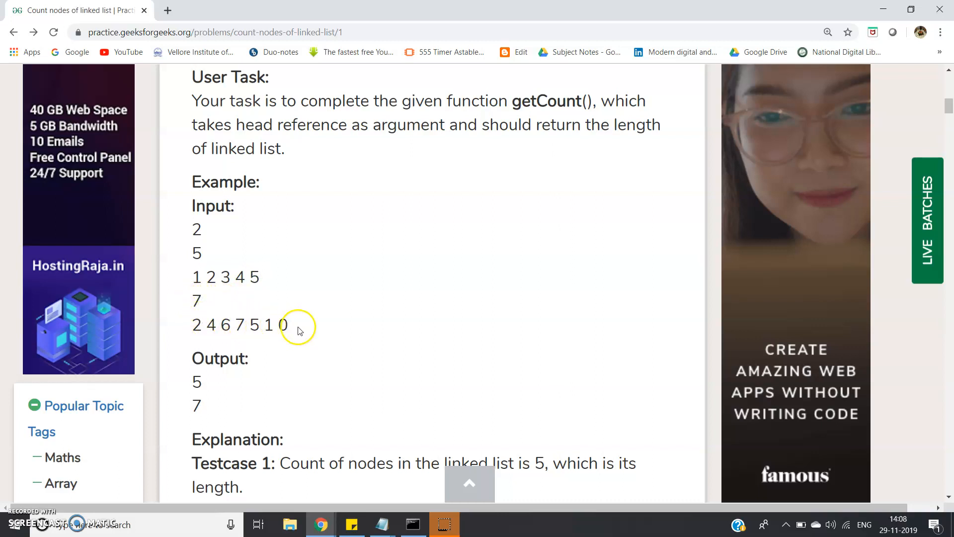
mouse_move(230, 316)
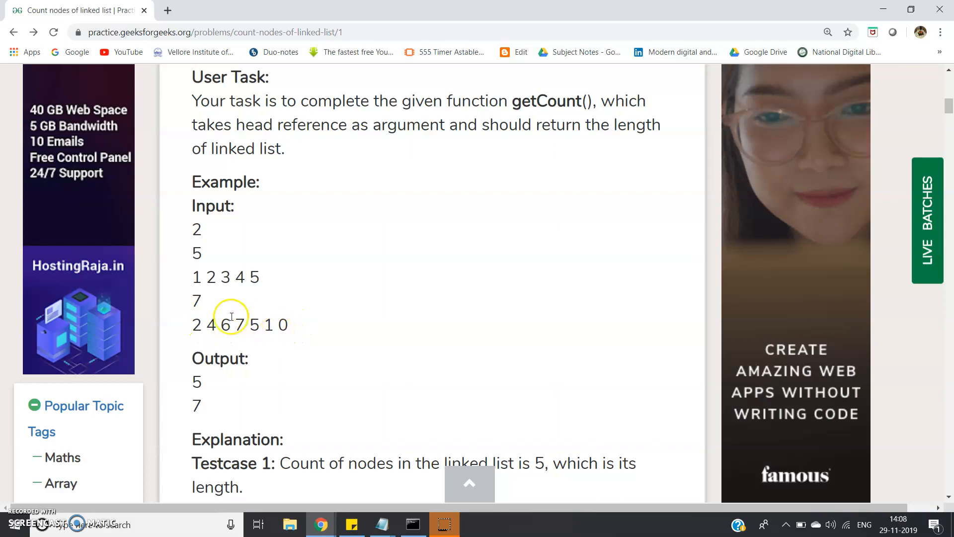
mouse_move(197, 287)
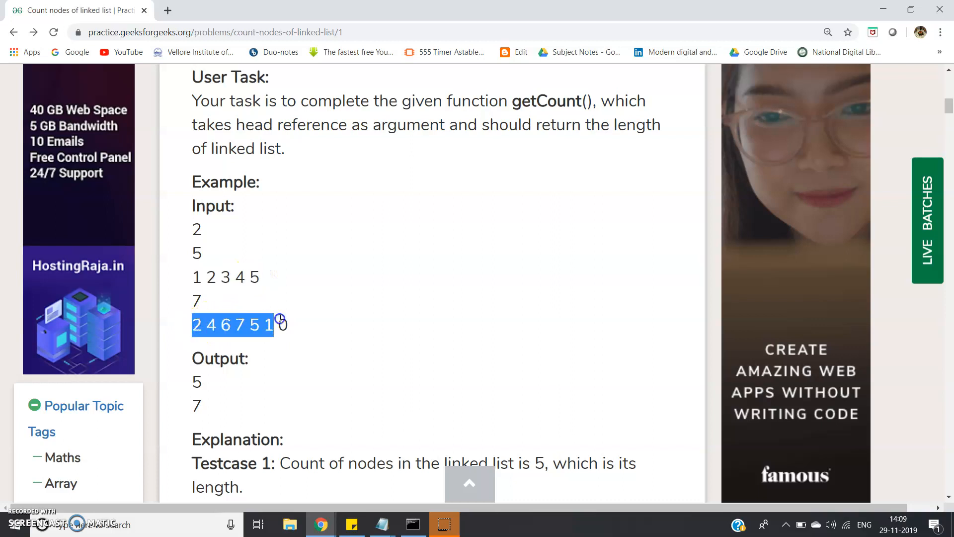
click(243, 363)
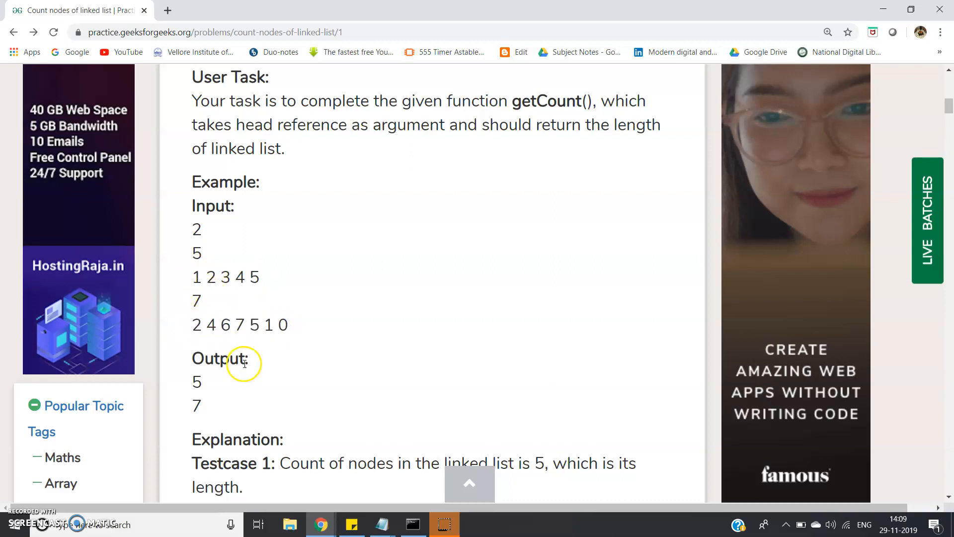
mouse_move(259, 387)
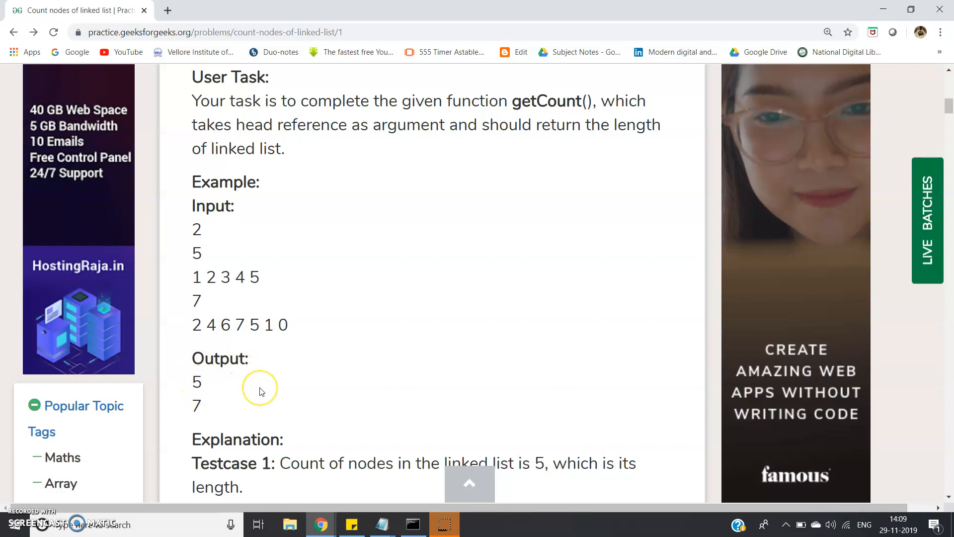
Scroll down to the empty getCount(Node head) method and place the cursor in its body.
scroll(down, 3)
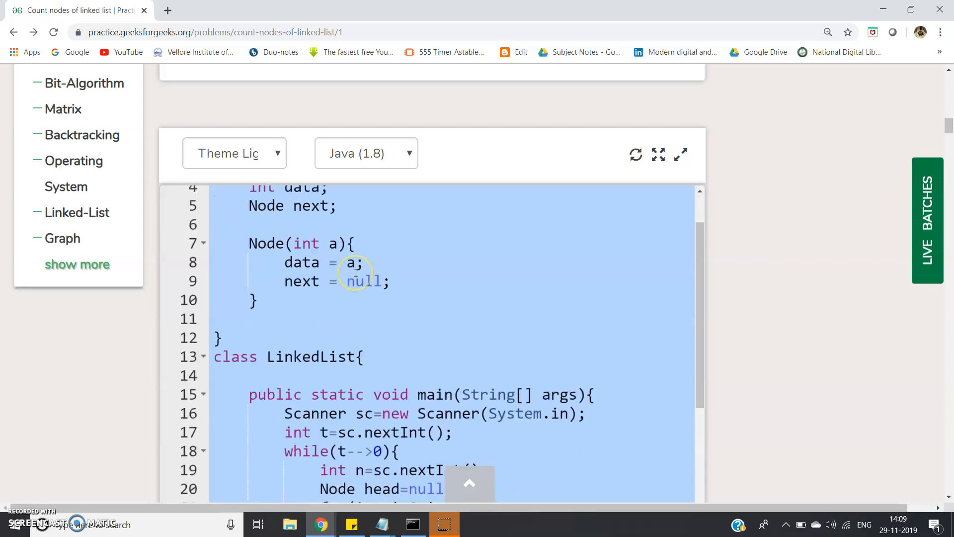
scroll(down, 3)
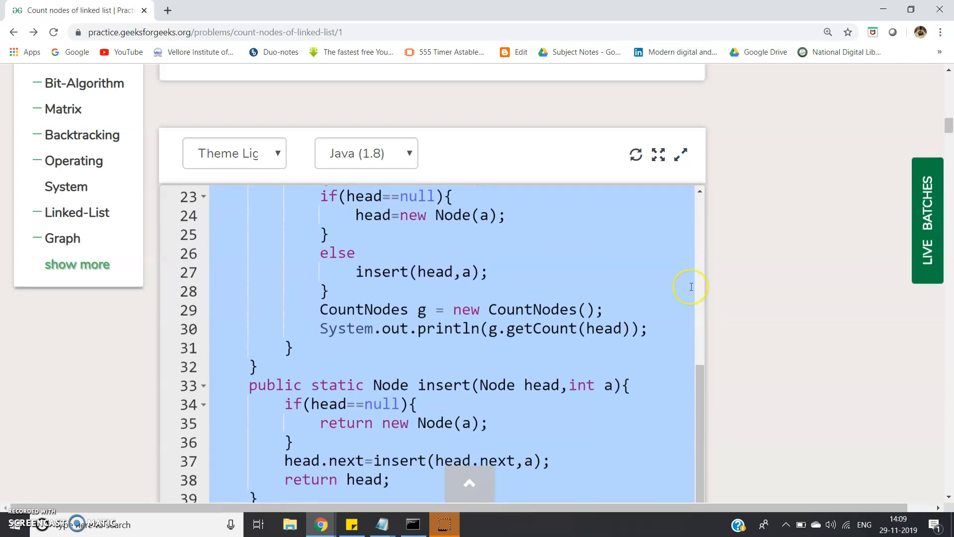
scroll(down, 3)
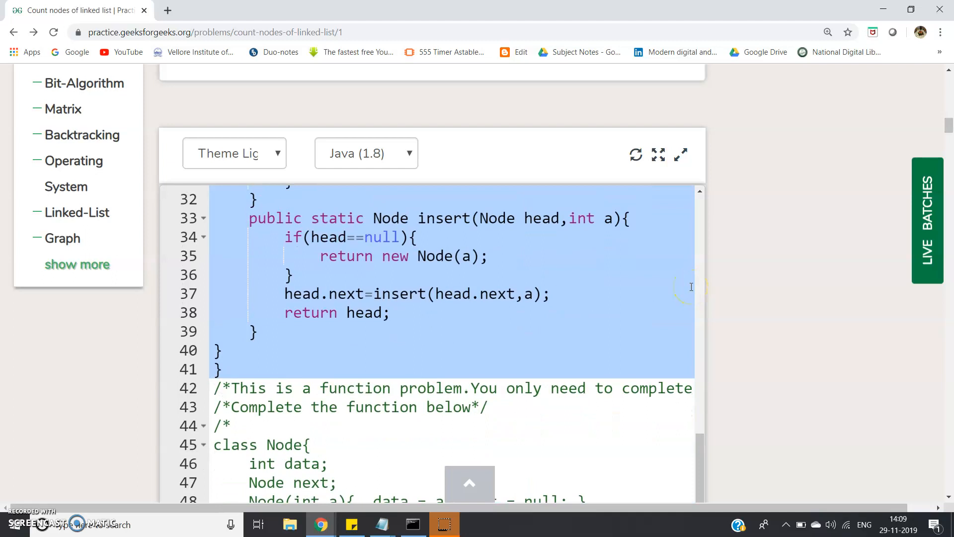
scroll(down, 3)
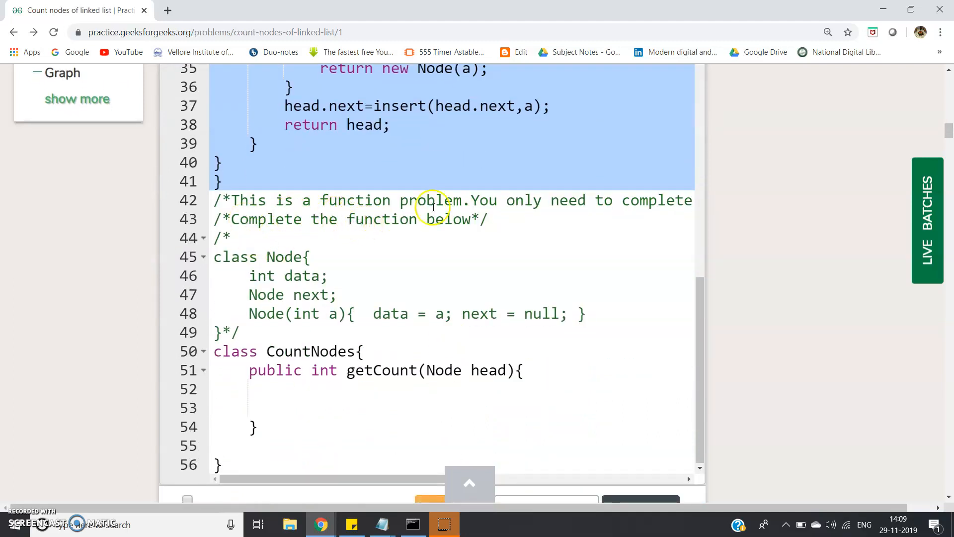
mouse_move(710, 201)
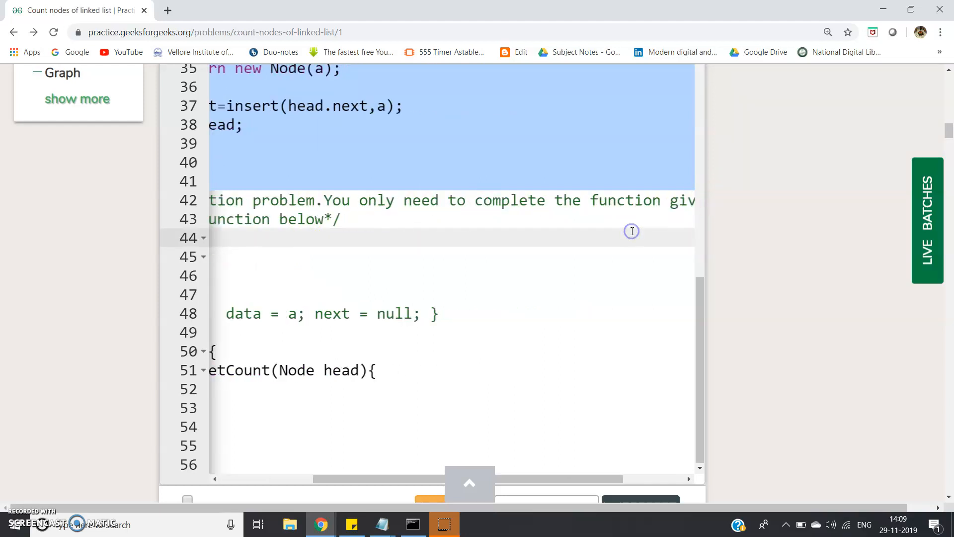
scroll(left, 3)
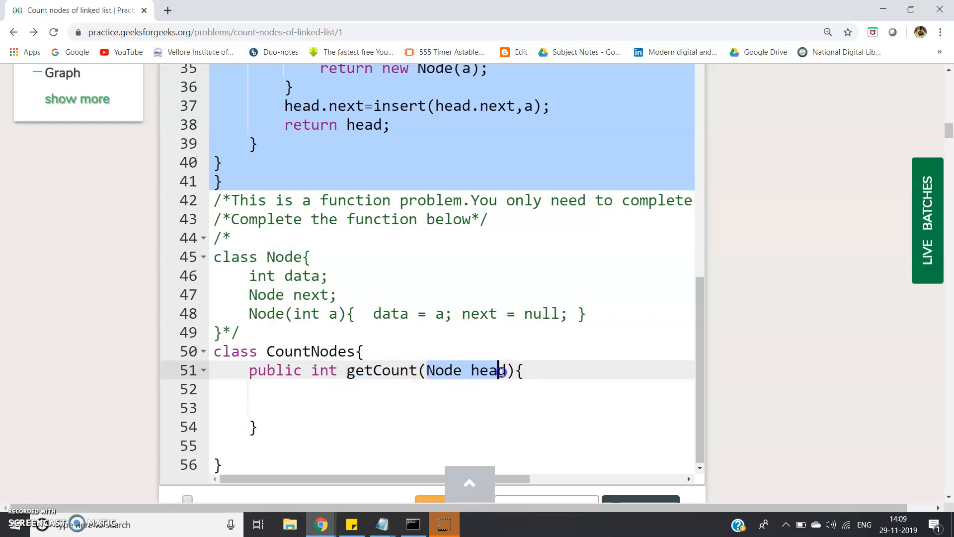
click(524, 370)
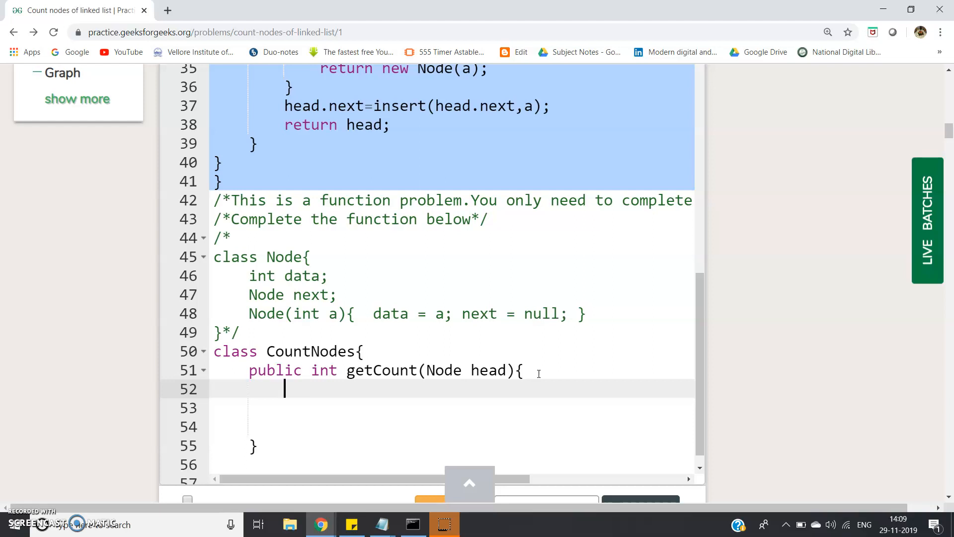
Declare the counter int temp=0; as the first line of getCount.
text(i)
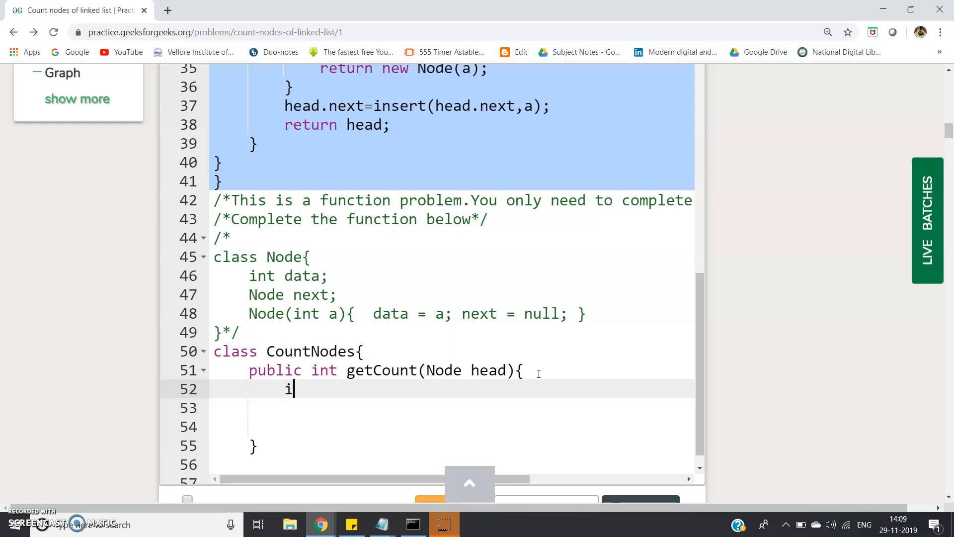
text(nt temp=)
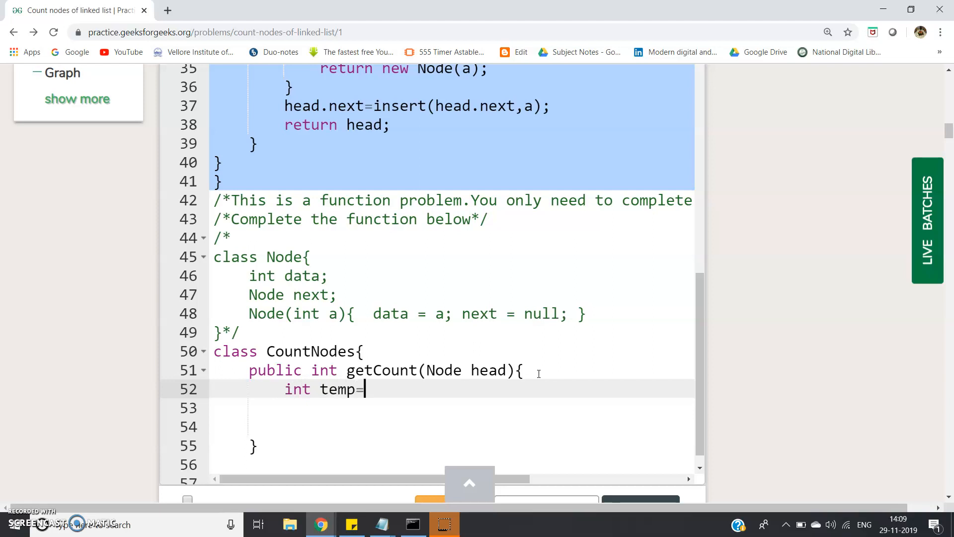
text(0;)
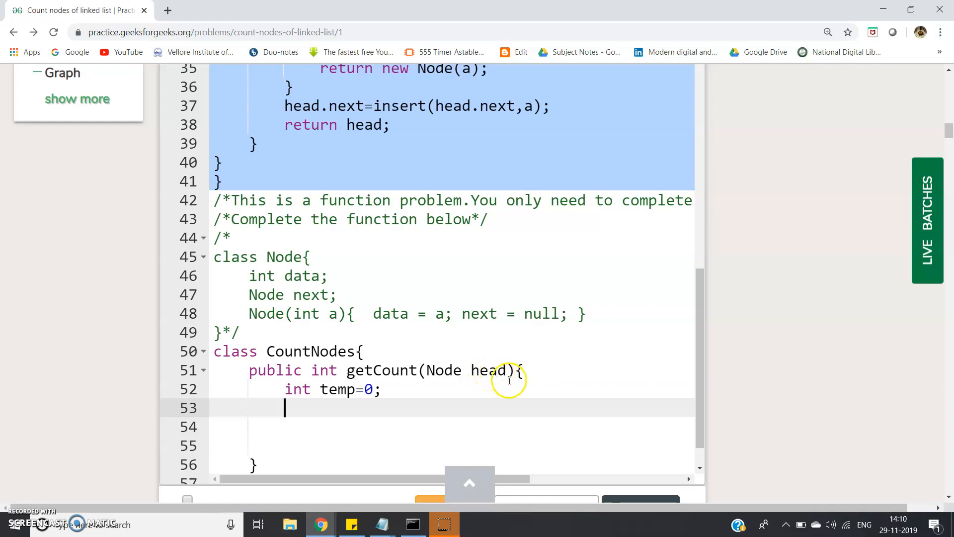
mouse_move(471, 404)
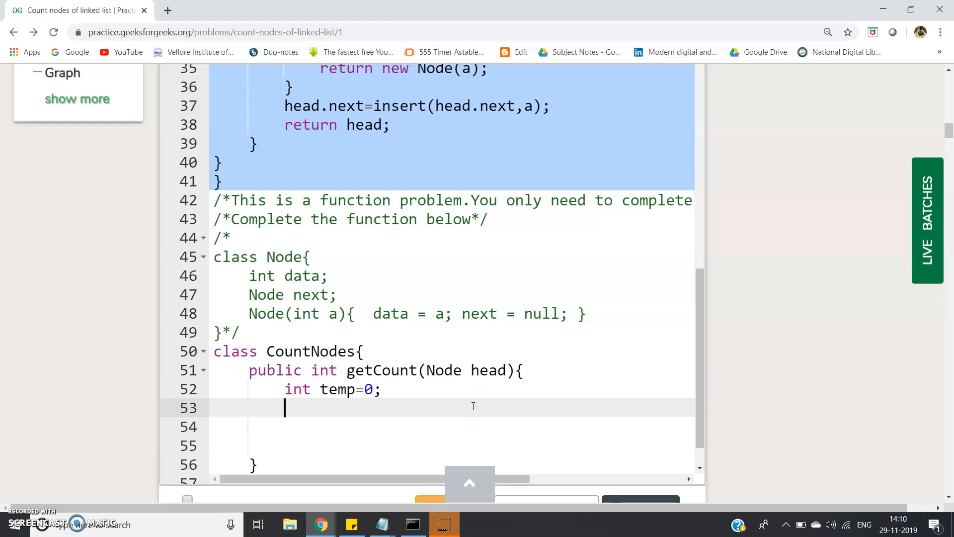
Write a while(head!=null) loop containing temp=temp+1; and head=head.next;.
text(while()
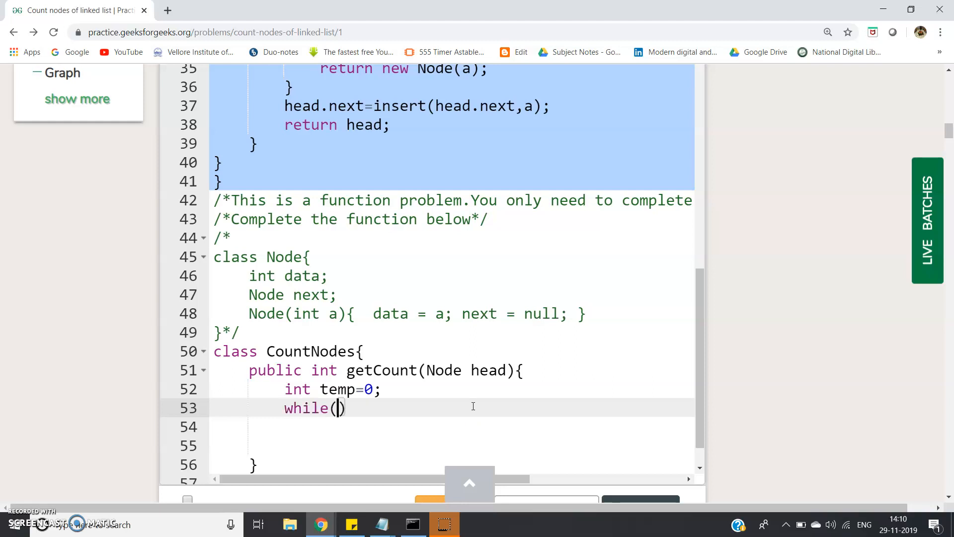
text(head)
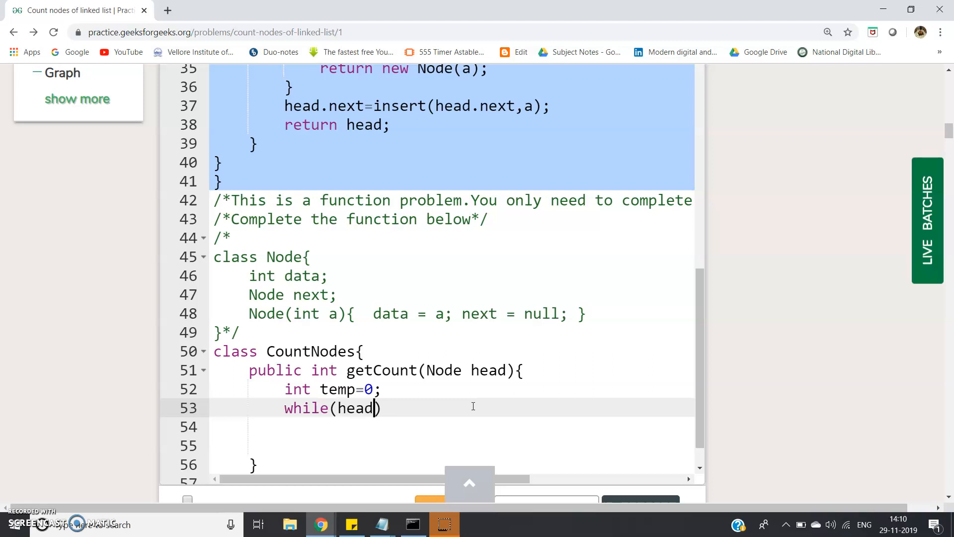
text(!=null)
text({)
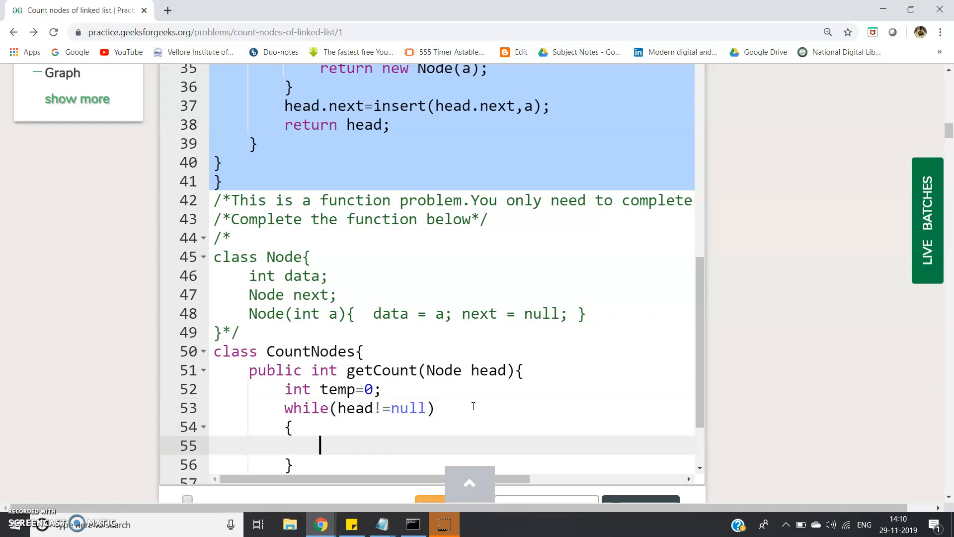
text(tem)
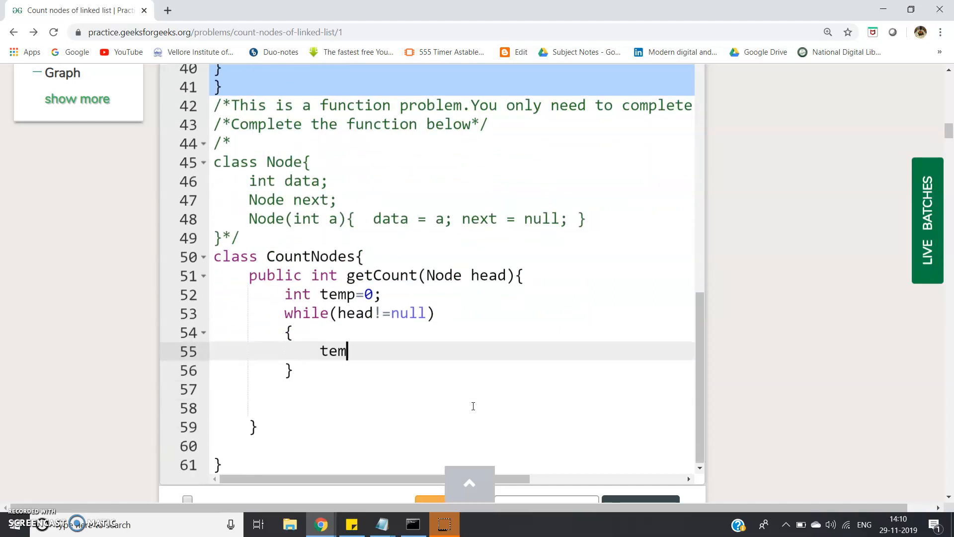
text(p=temp+1;)
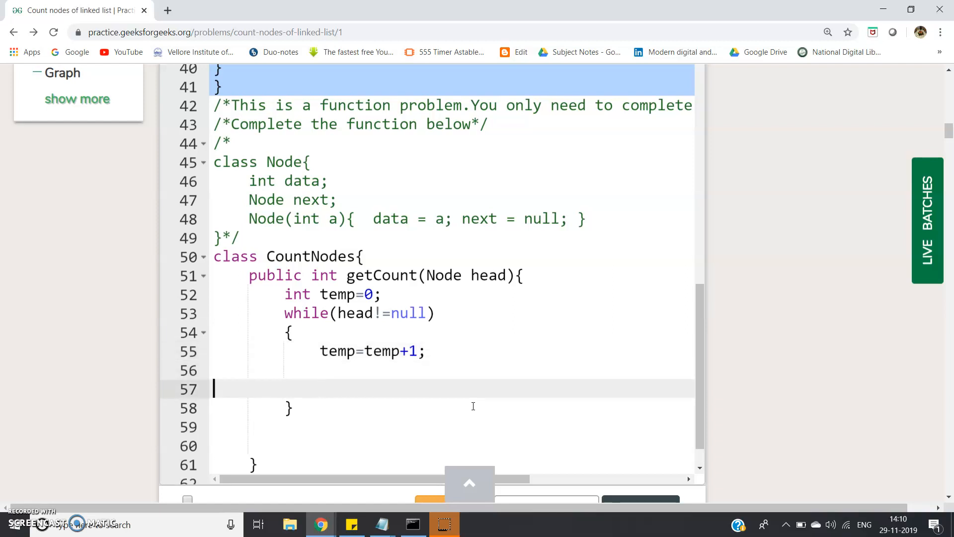
key(Backspace)
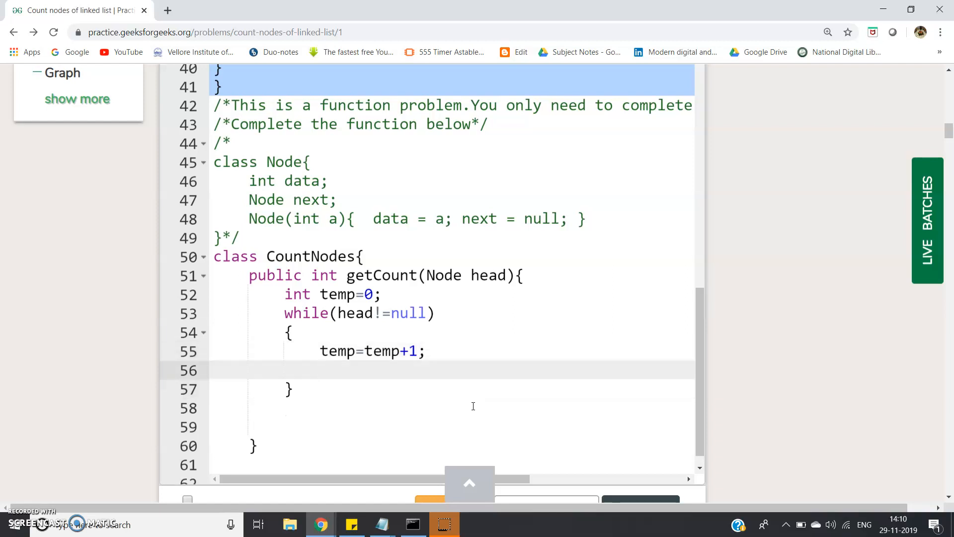
text(hea)
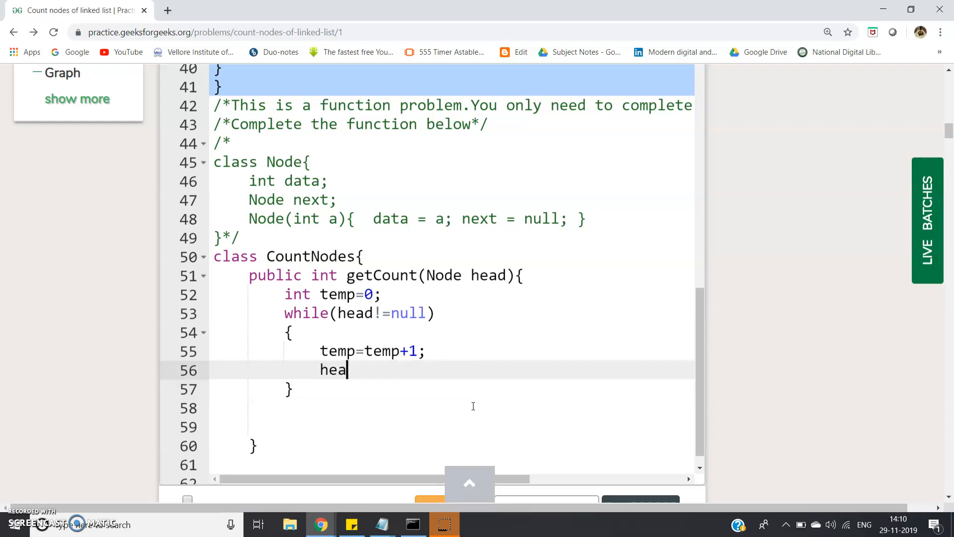
text(d=head)
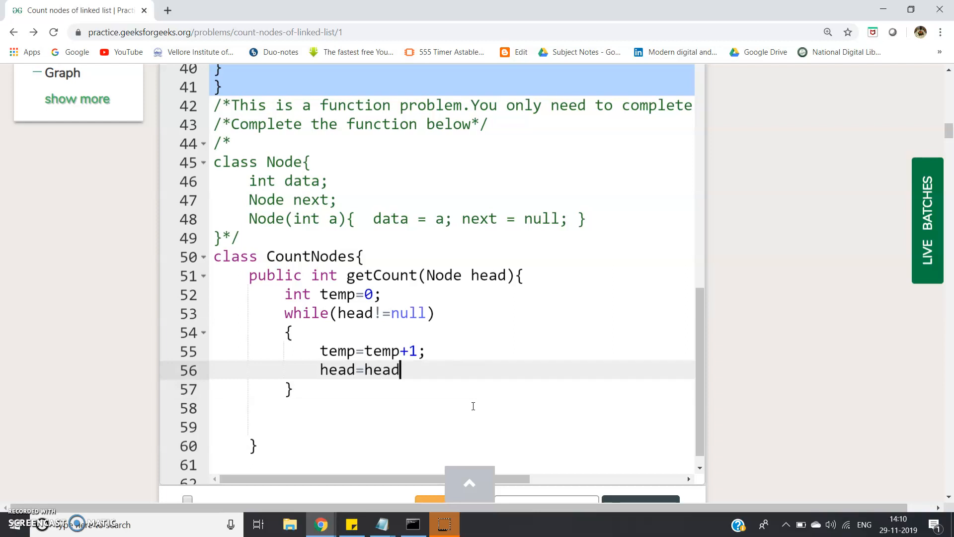
text(.next)
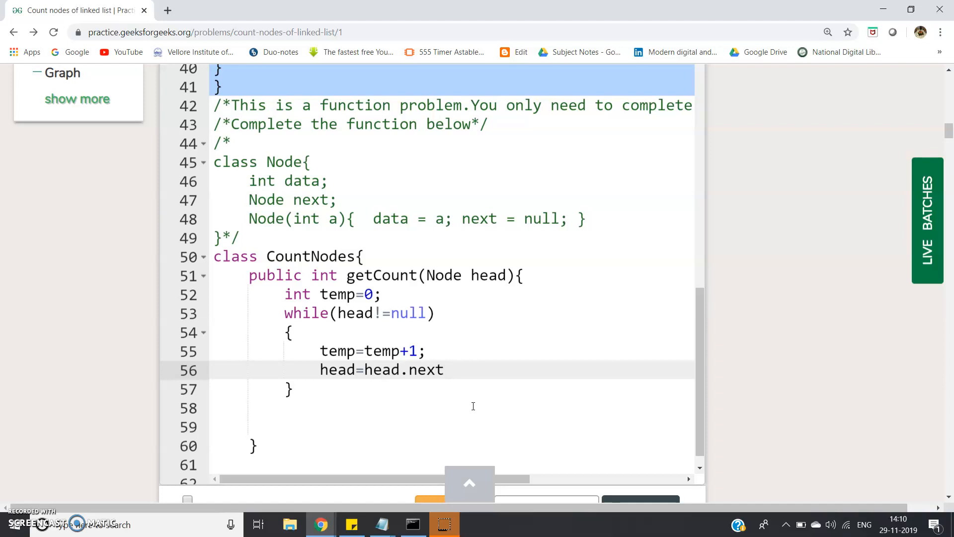
text(;)
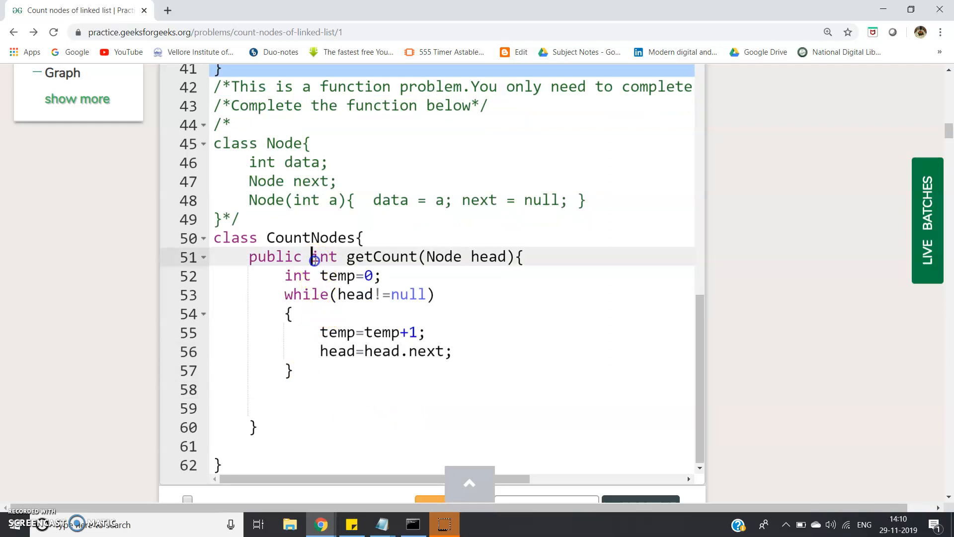
Note getCount's int return type and add return temp; after the loop.
double_click(297, 276)
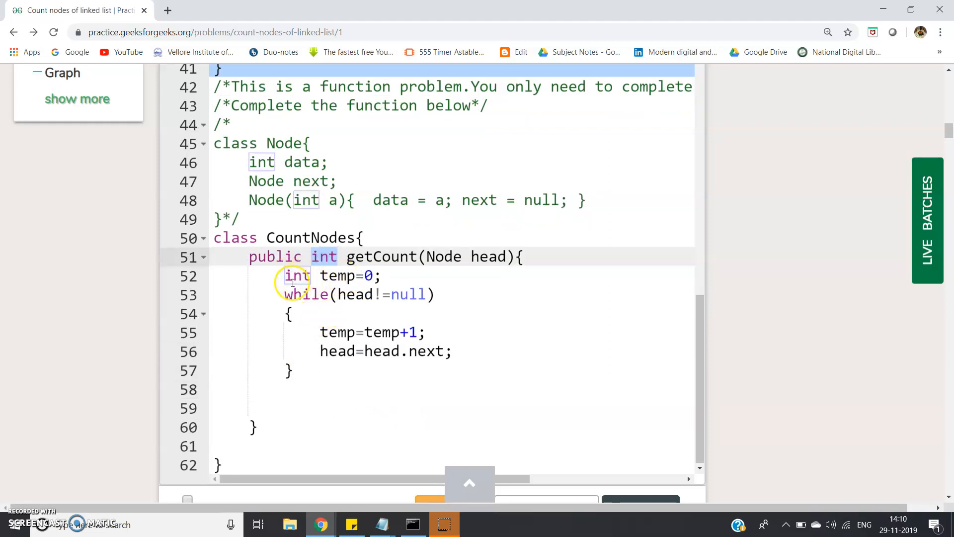
click(286, 390)
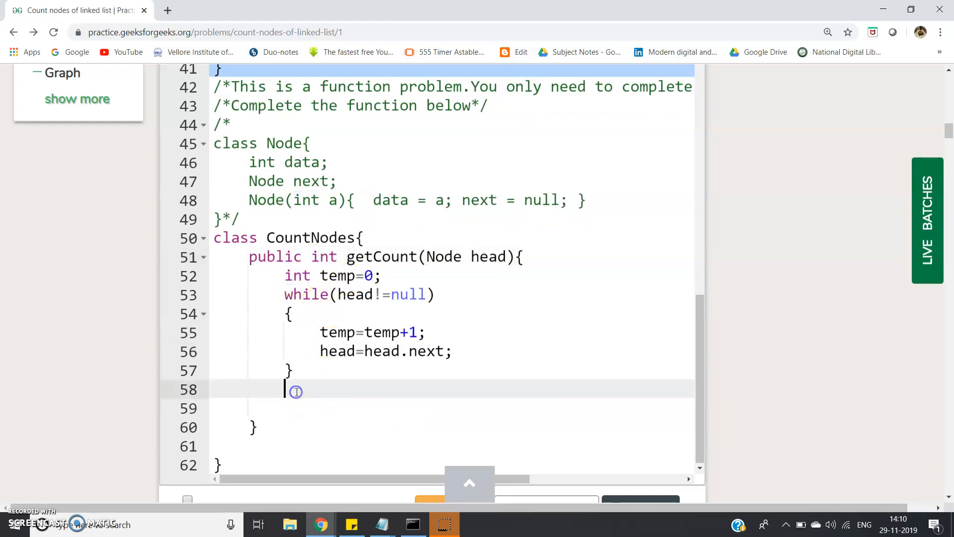
text(return t)
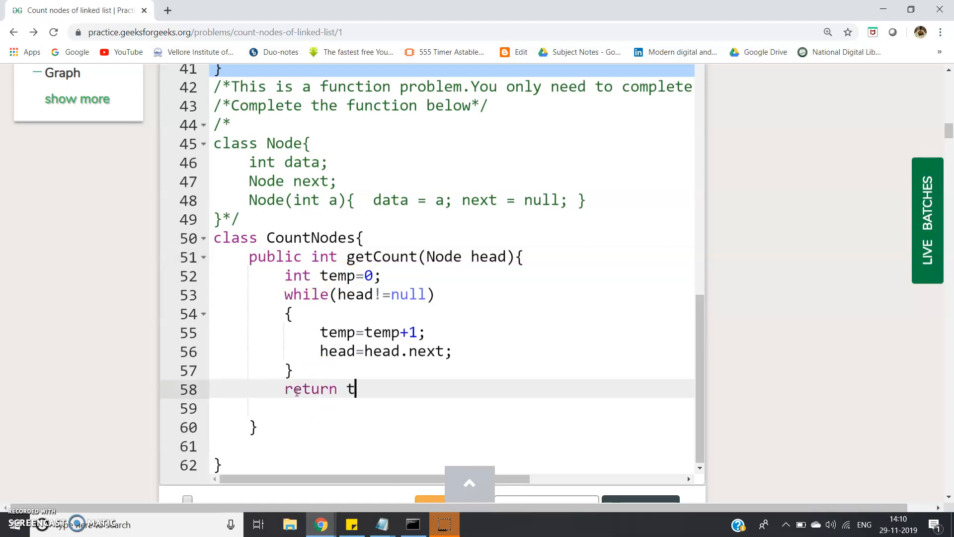
text(emp;)
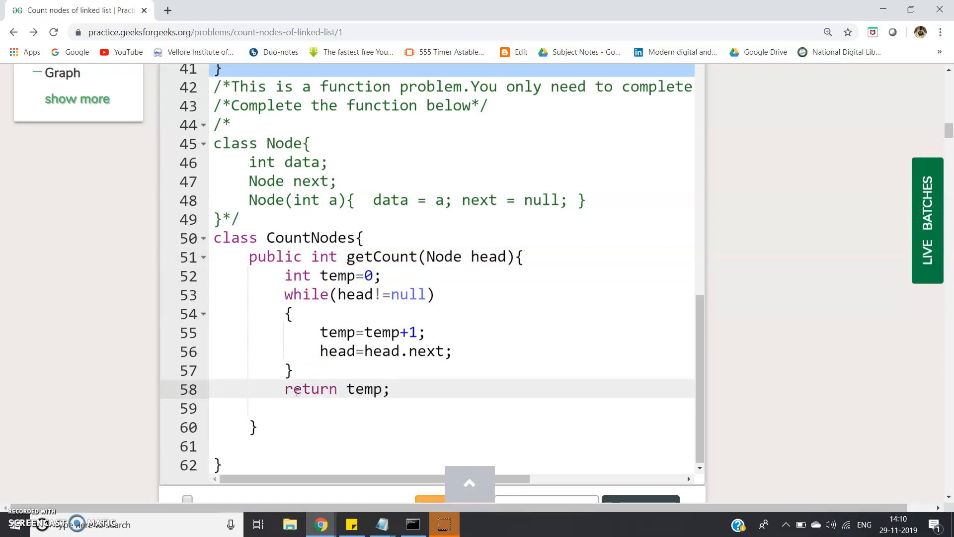
scroll(down, 3)
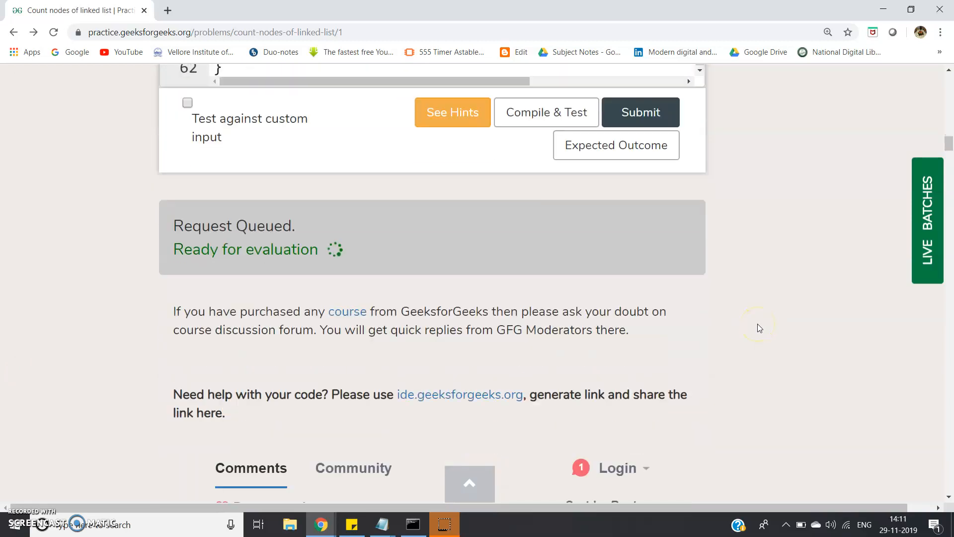
Scroll back up the page while the submission is evaluated.
scroll(up, 3)
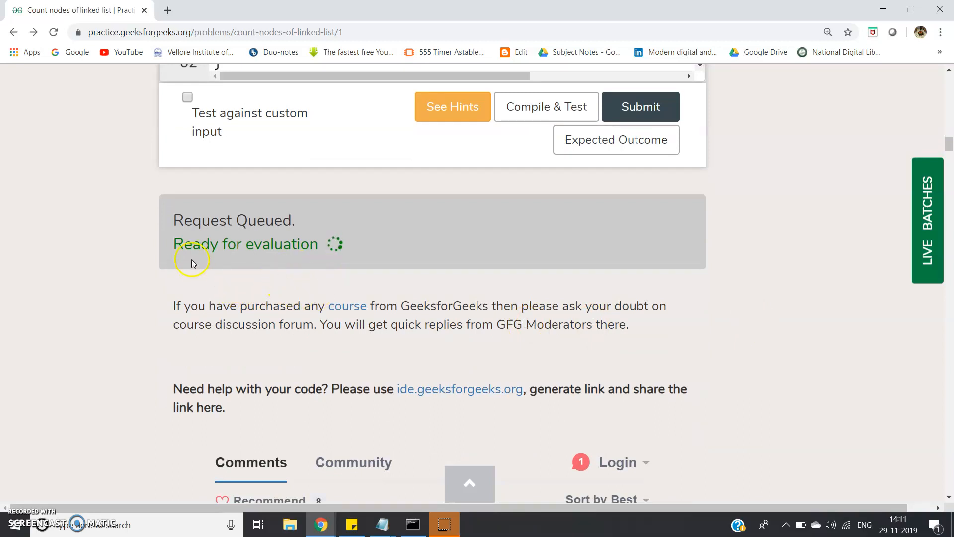
mouse_move(264, 312)
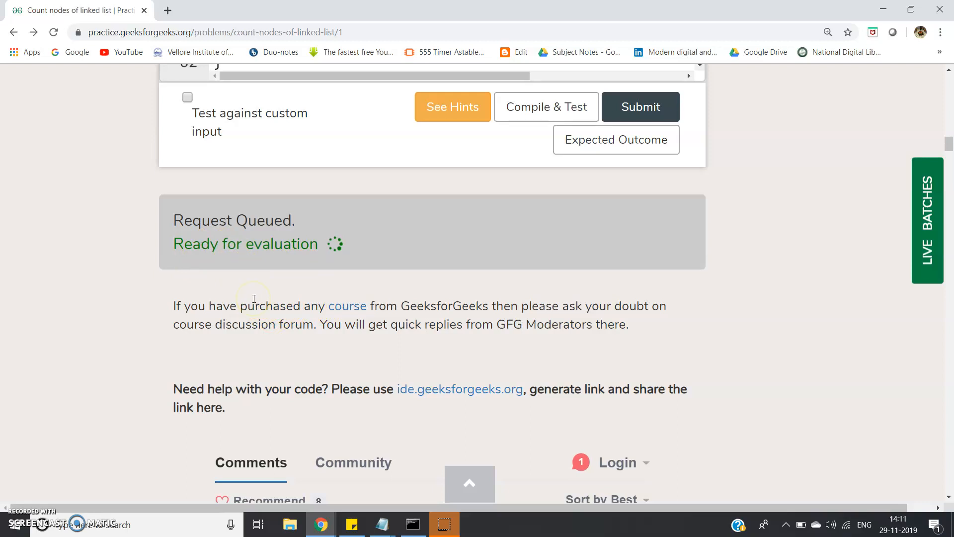
scroll(up, 3)
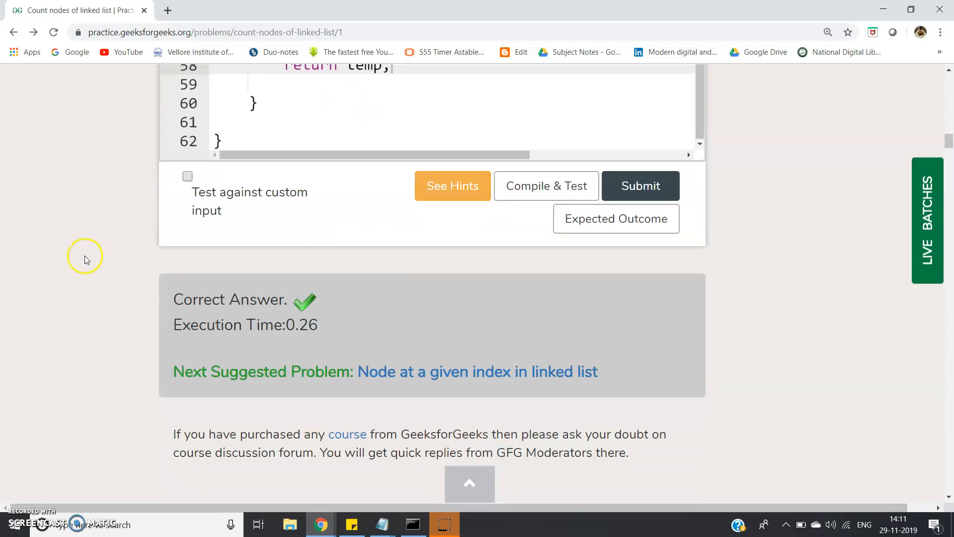
mouse_move(303, 326)
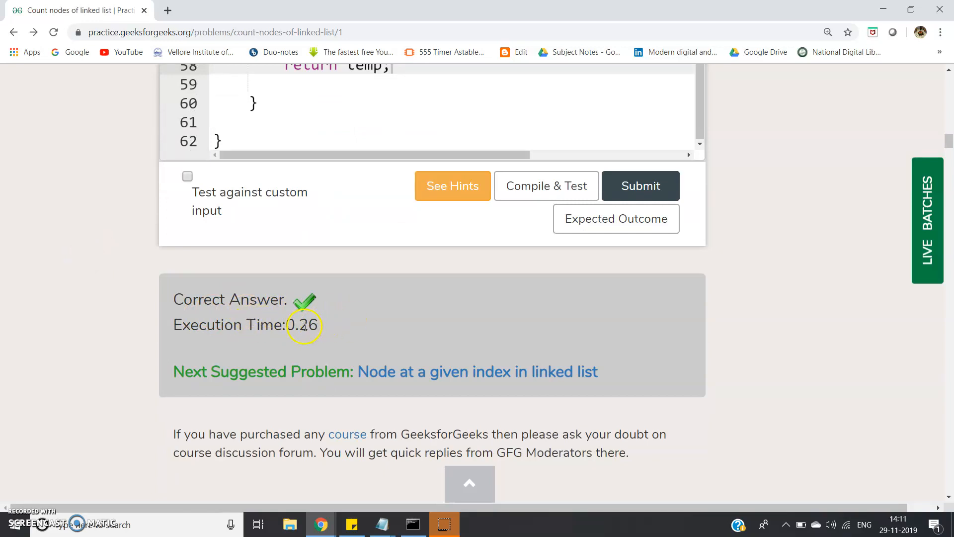
mouse_move(408, 325)
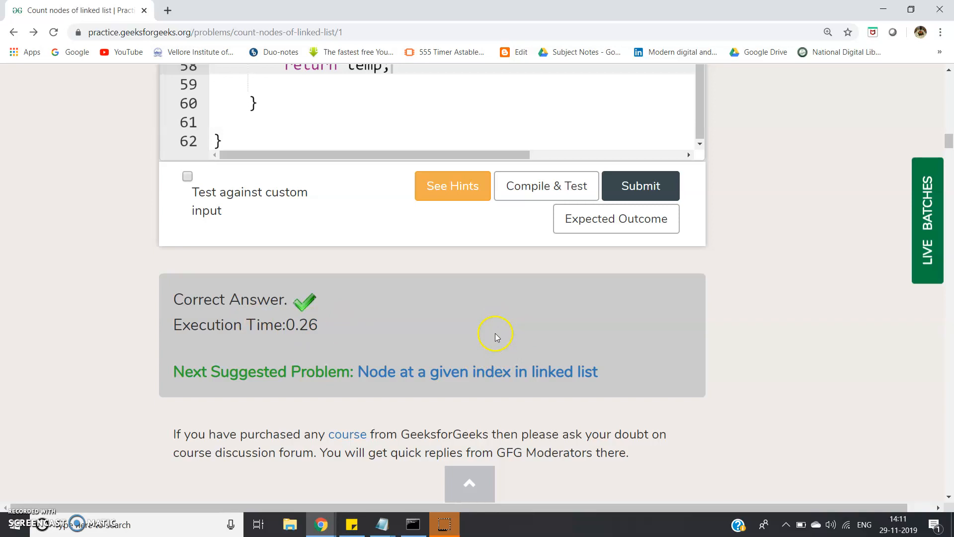
mouse_move(38, 498)
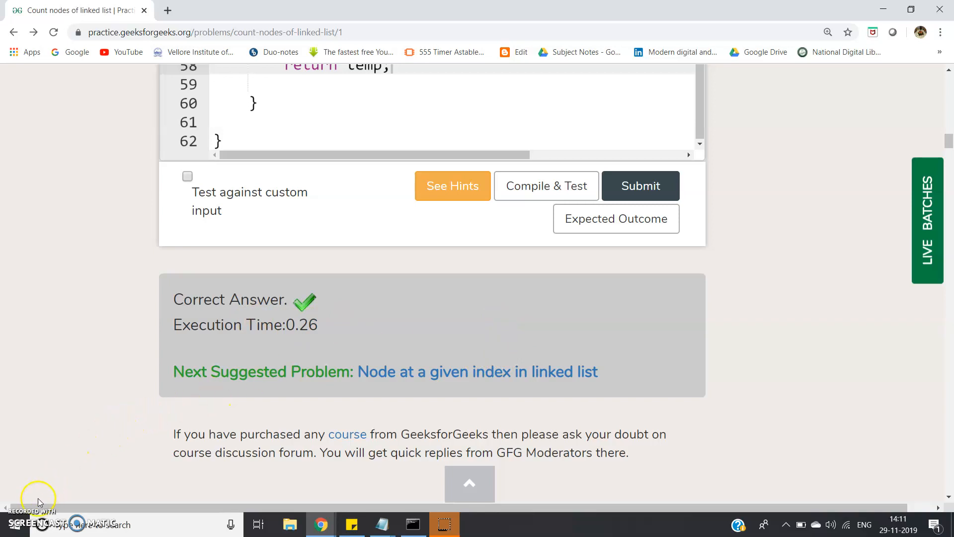